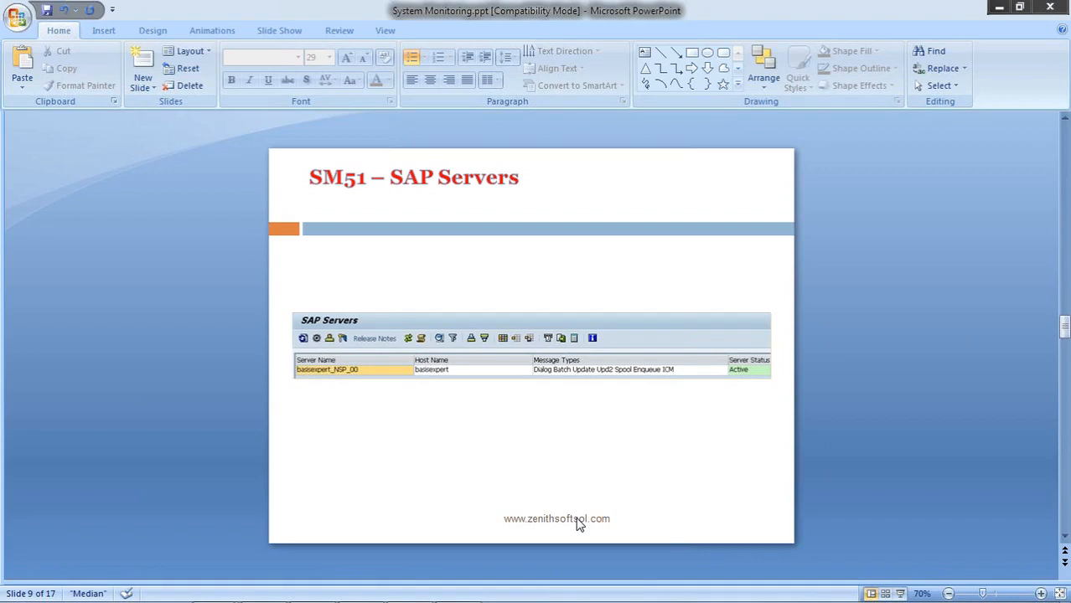
mouse_move(577, 510)
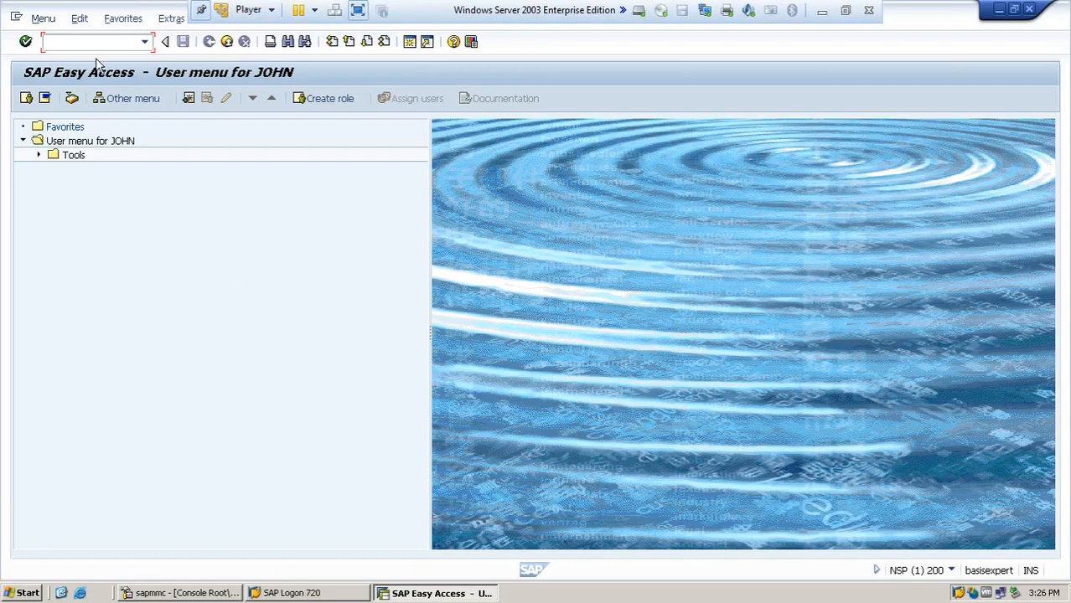
Run transaction SM51 to list the active server basisexpert_NSP_00, dismissing the security warning
text(SM5)
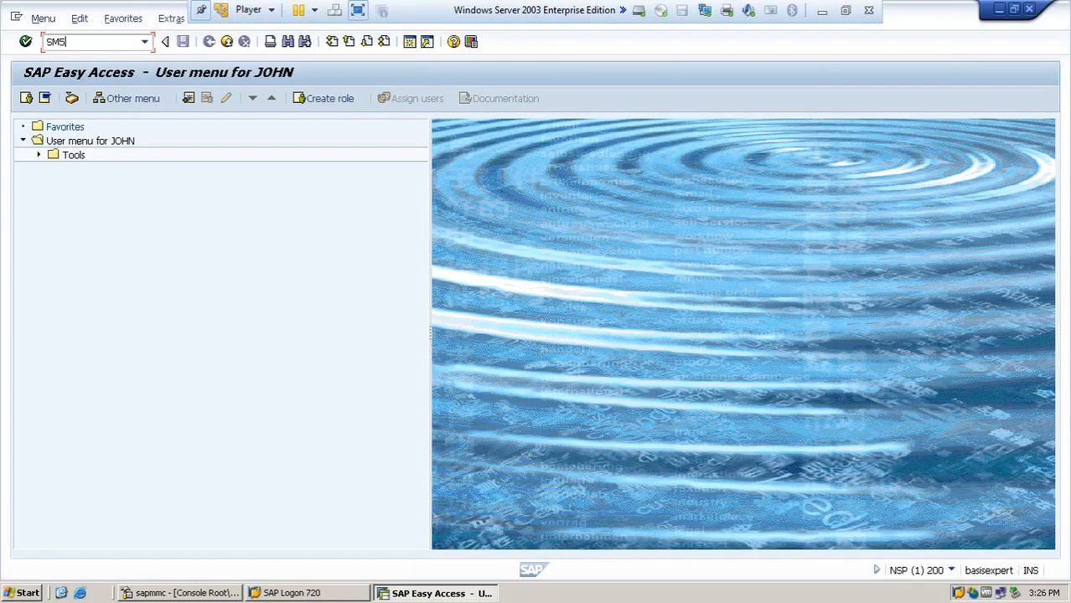
key(Enter)
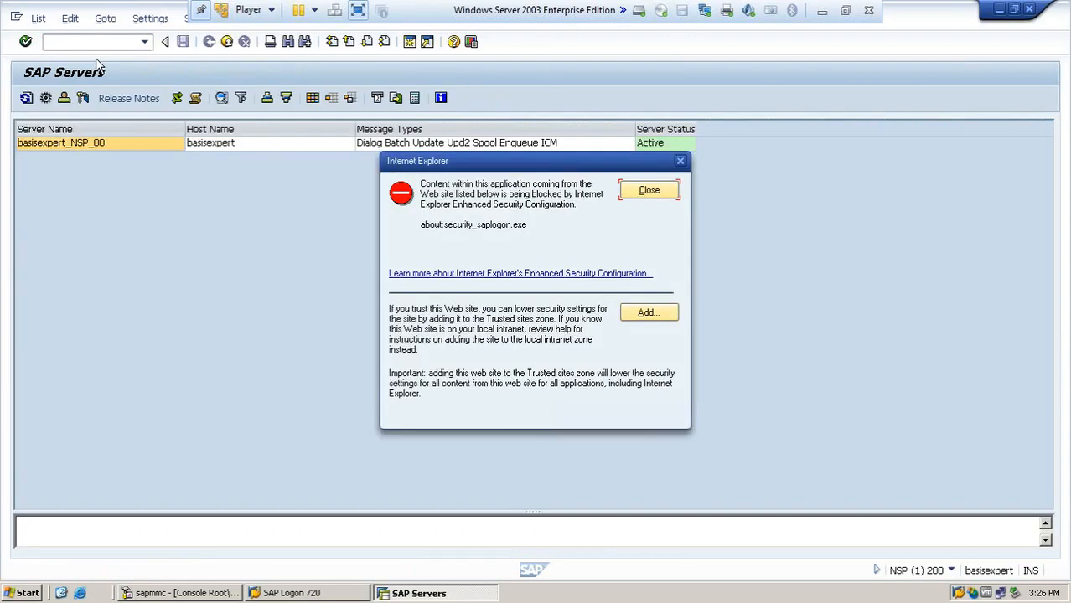
click(648, 189)
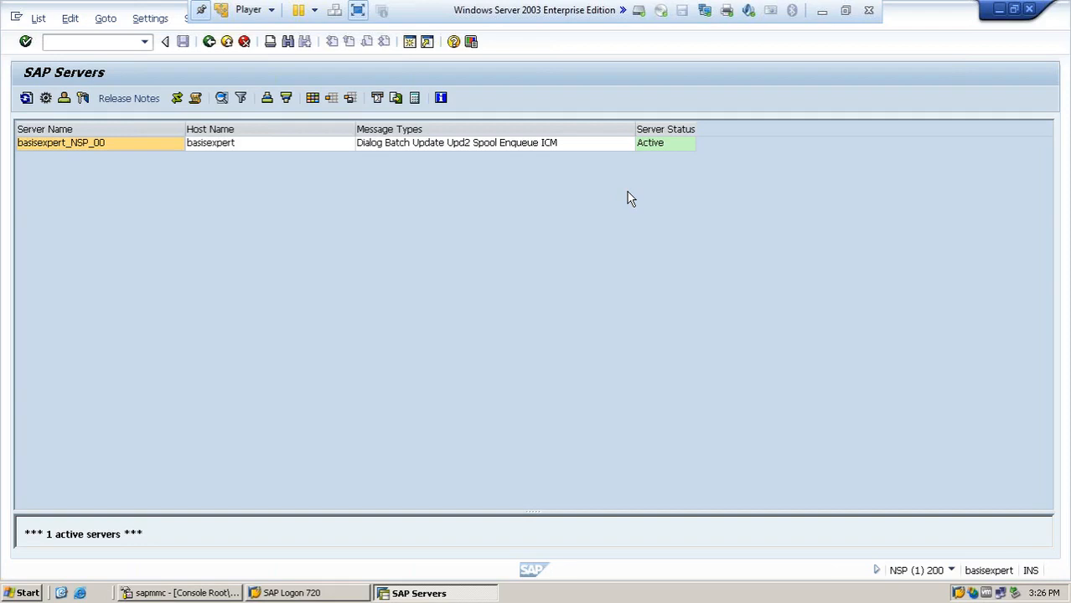
mouse_move(131, 175)
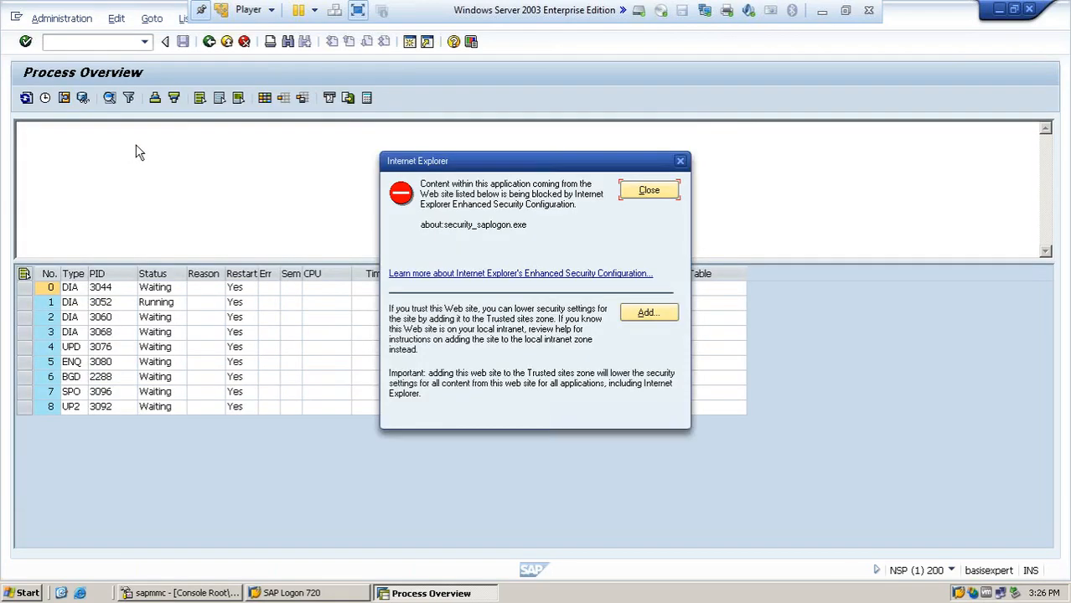
Dismiss the security warning over the SM50 Process Overview for basisexpert_NSP_00
click(649, 190)
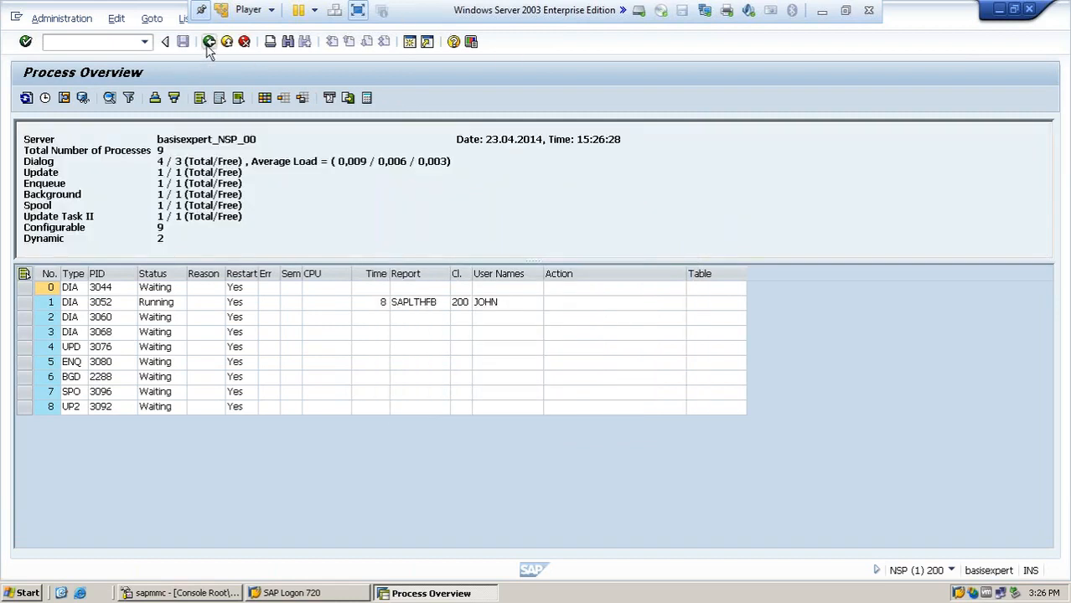
mouse_move(208, 42)
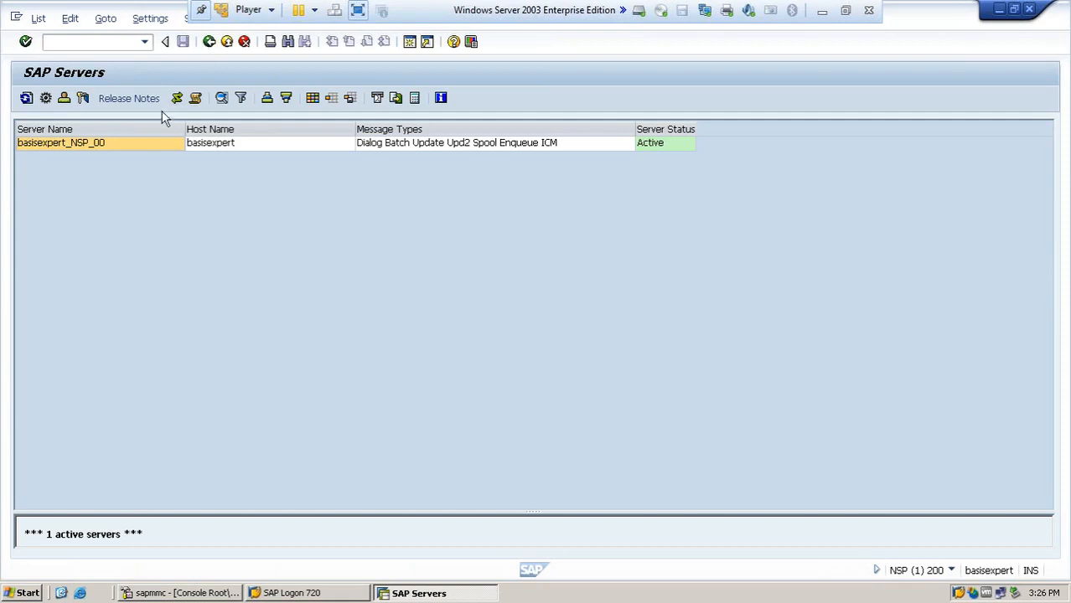
mouse_move(375, 228)
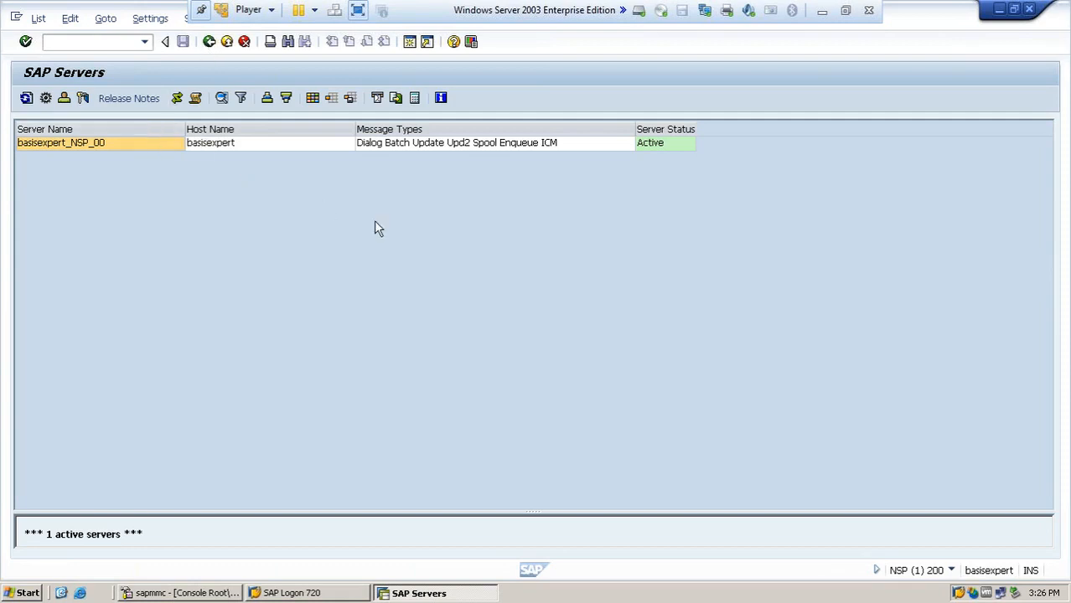
mouse_move(460, 204)
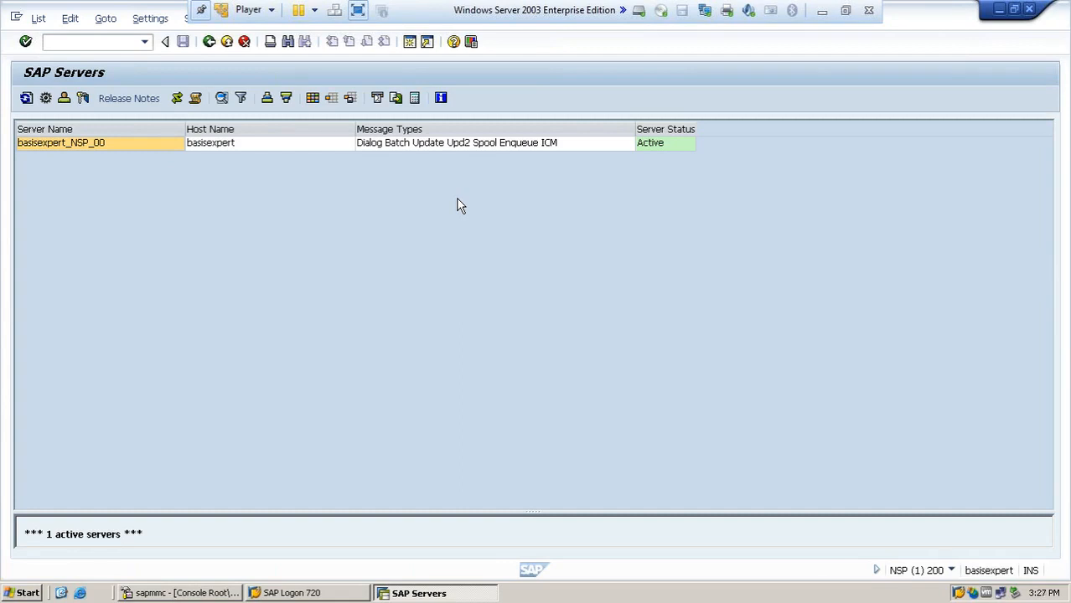
mouse_move(141, 283)
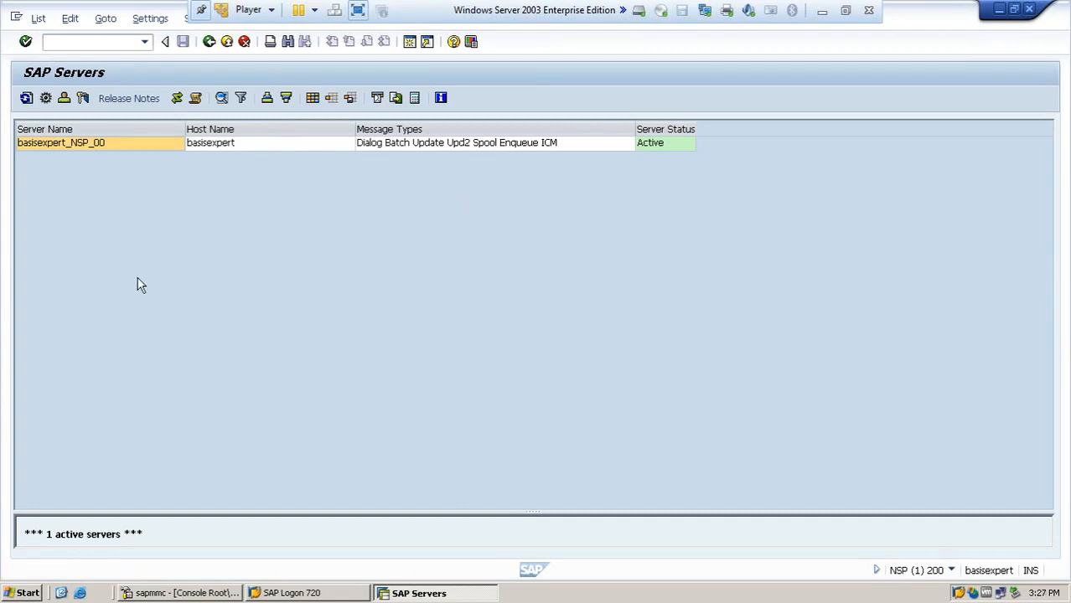
mouse_move(131, 154)
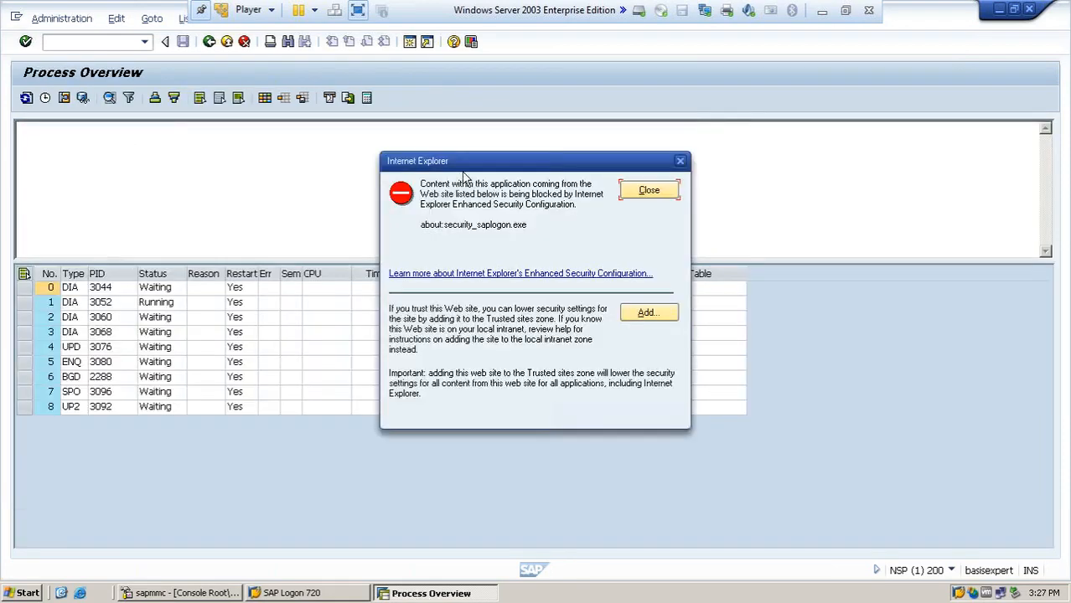
Clear the Internet Explorer Enhanced Security warning to reveal all nine work processes
click(649, 190)
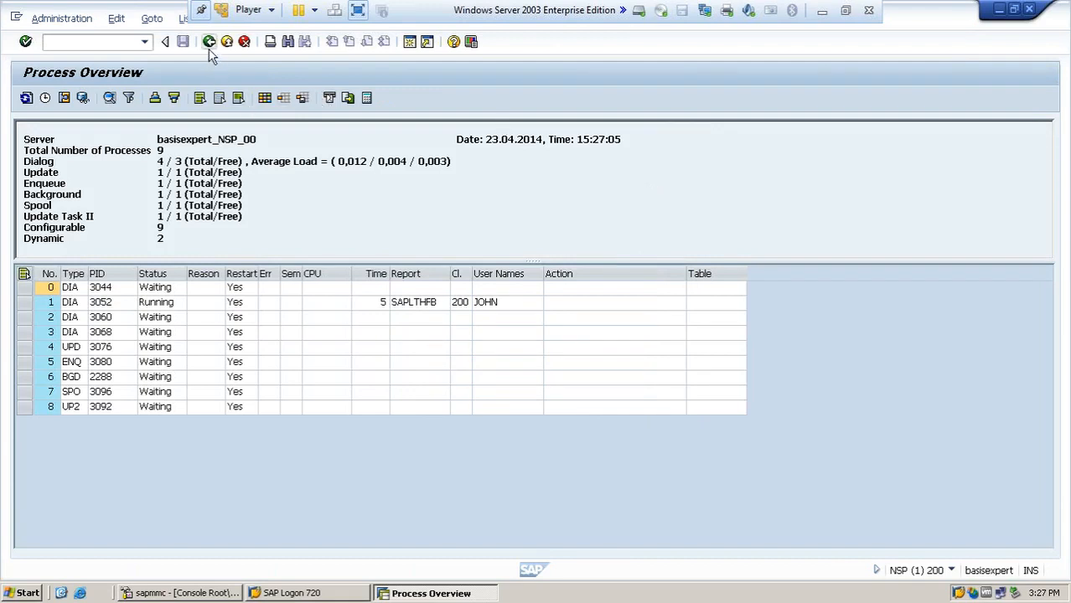
mouse_move(210, 49)
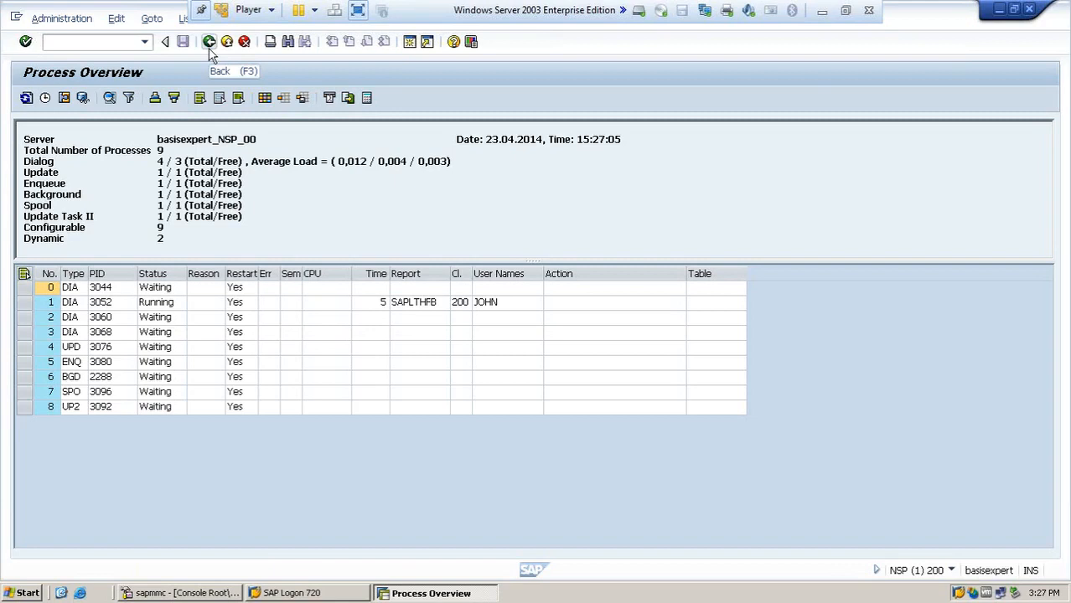
Go back to the SM51 SAP Servers list and minimize SAP to reveal the PowerPoint slide
click(208, 40)
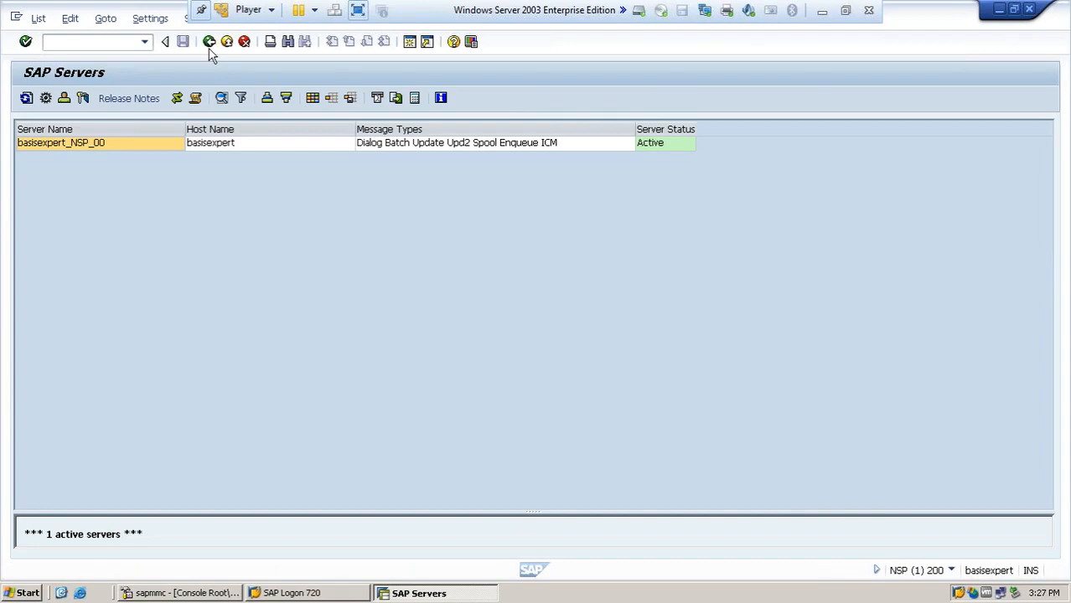
mouse_move(818, 37)
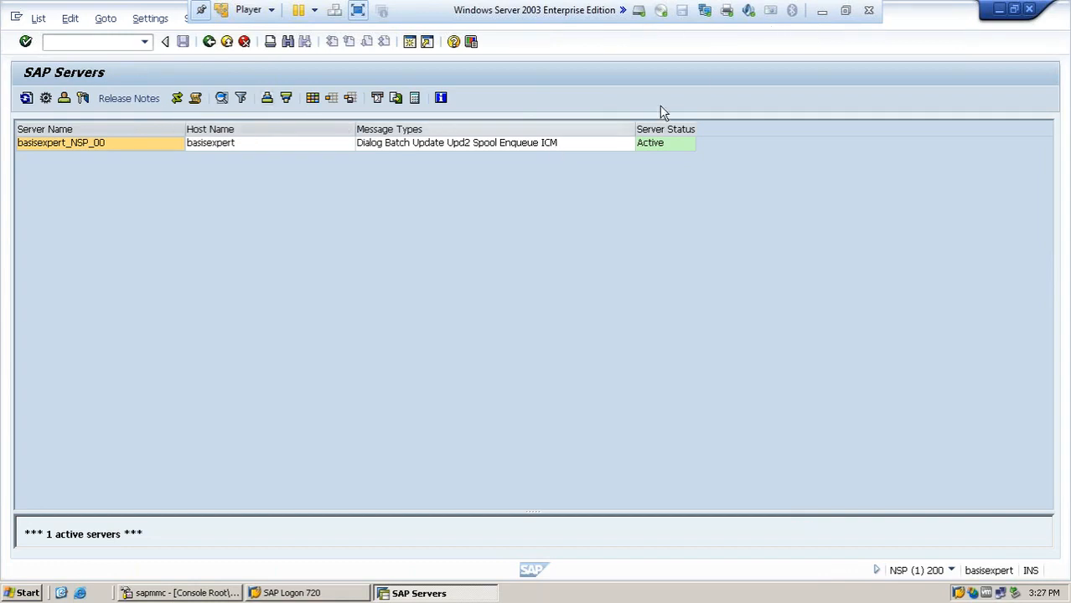
mouse_move(823, 10)
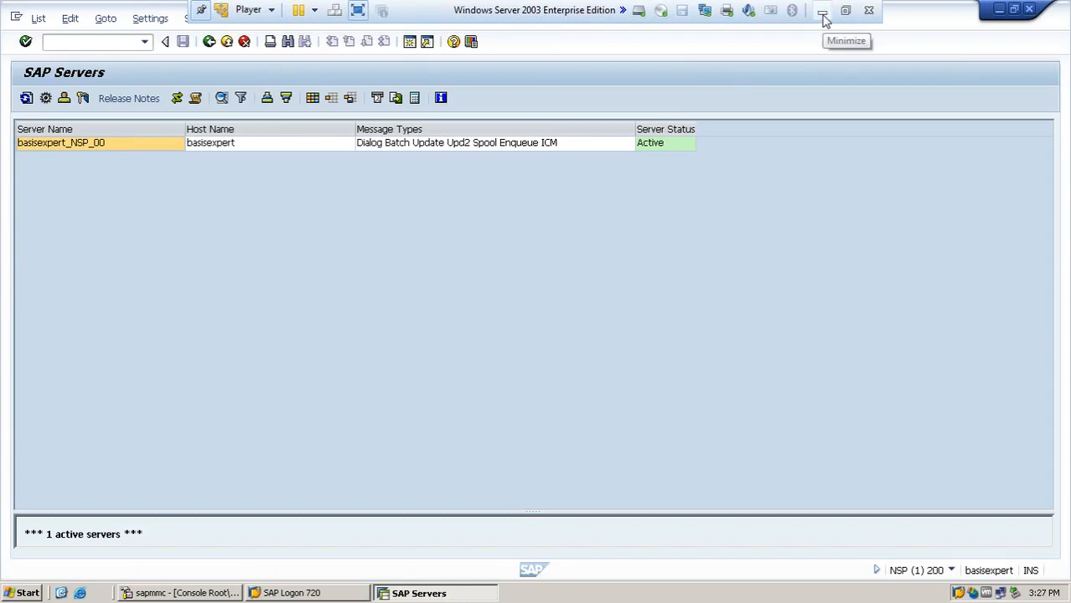
click(822, 10)
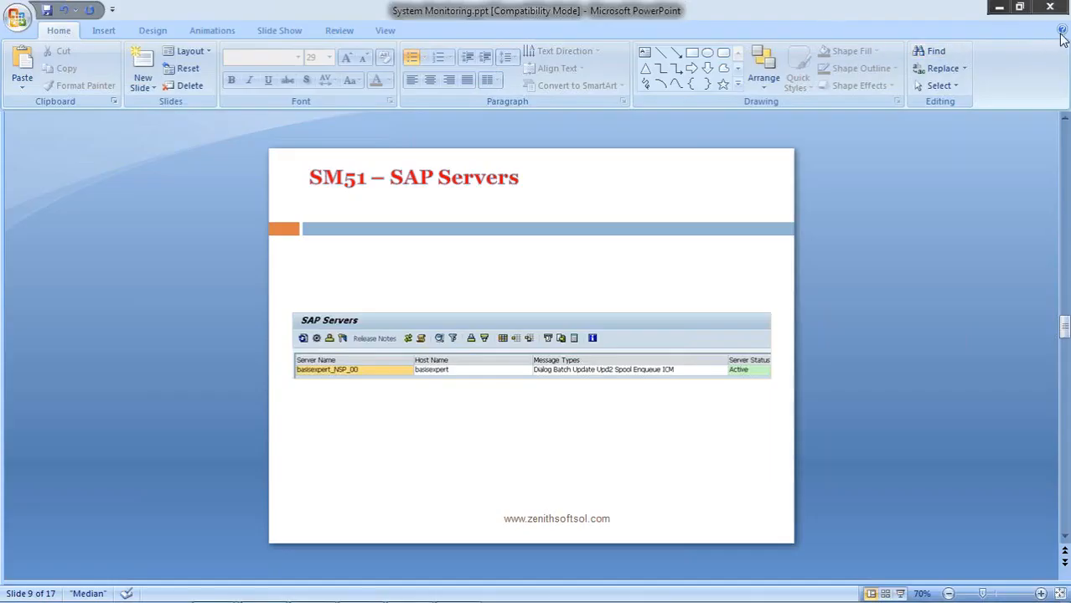